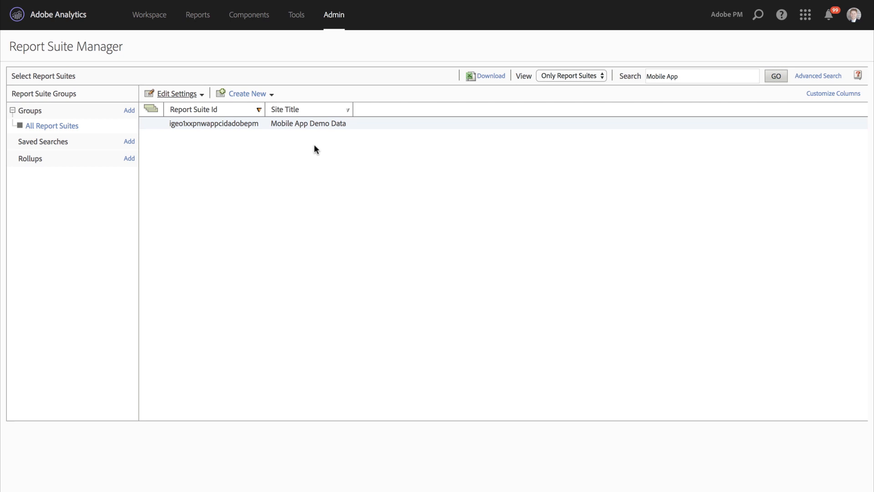
# Step: Open Mobile Application Reporting settings for the Mobile App Demo Data report suite
pyautogui.click(309, 123)
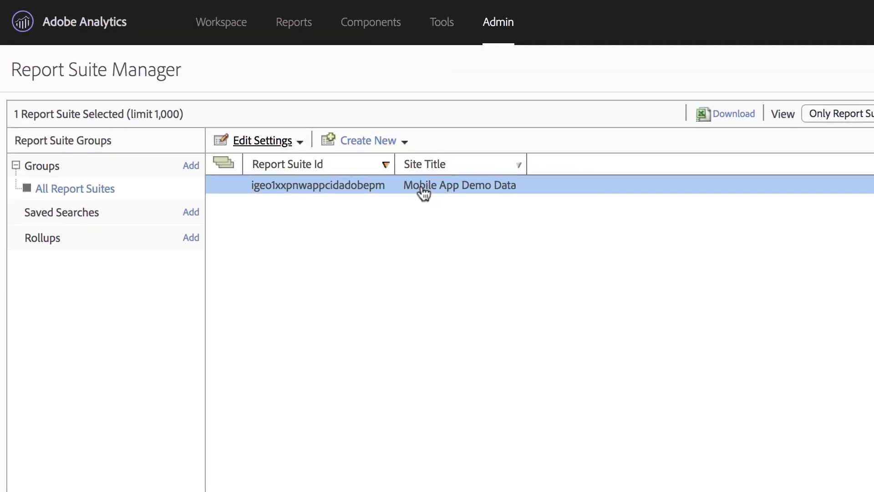
pyautogui.click(264, 140)
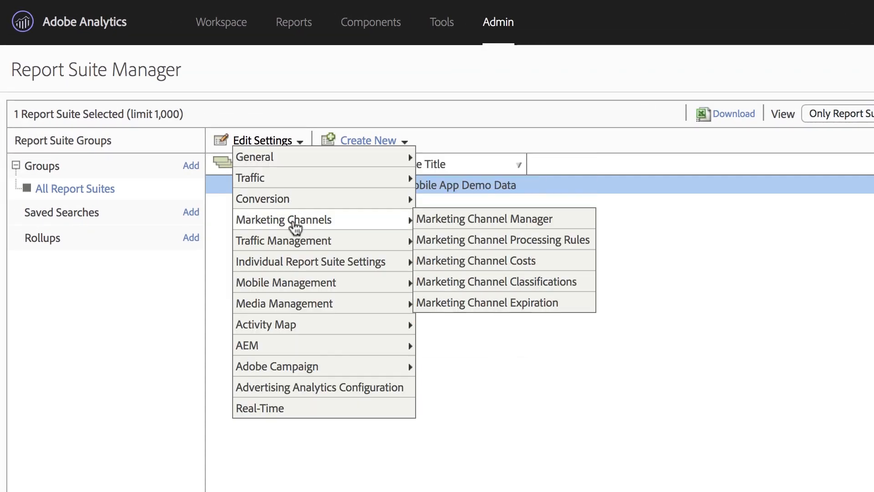
pyautogui.moveTo(285, 282)
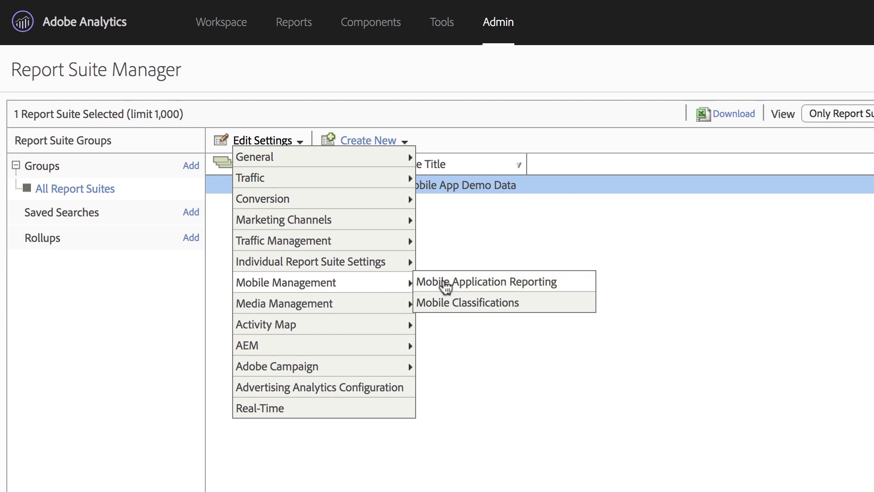
pyautogui.click(488, 281)
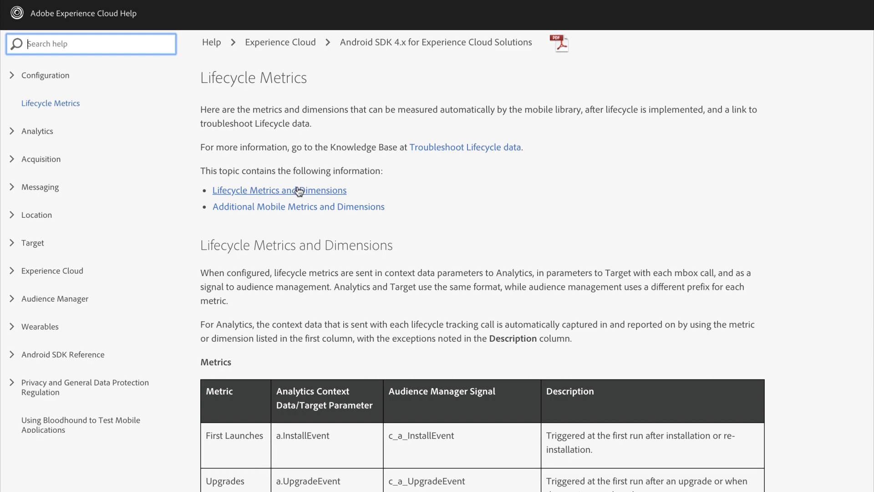
# Step: Scroll the Lifecycle Metrics help page down to the Dimensions table with App ID and Launch Number
pyautogui.scroll(-3)
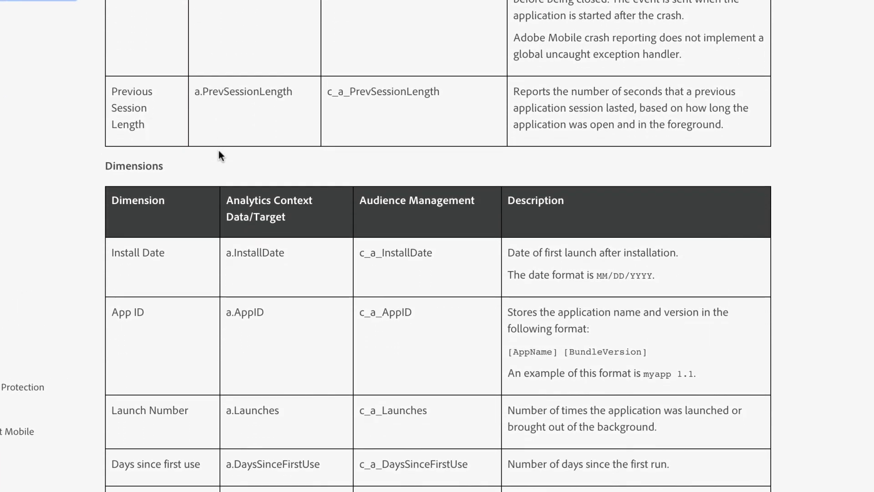
pyautogui.scroll(-3)
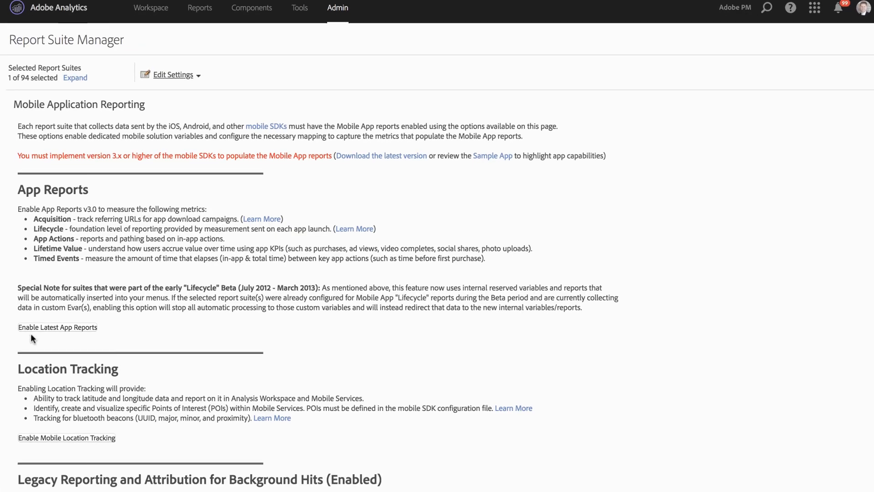
pyautogui.scroll(-3)
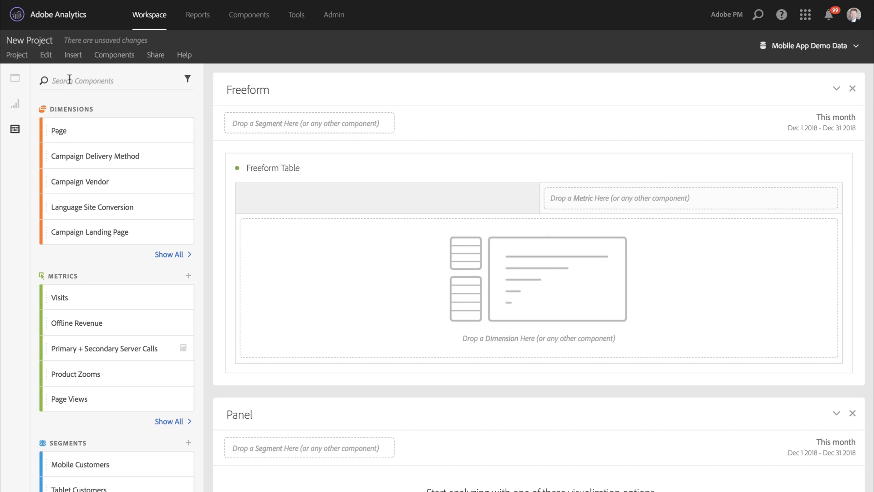
# Step: Add the Launches metric as a column in the App Id freeform table, then return to the help page
pyautogui.write('A')
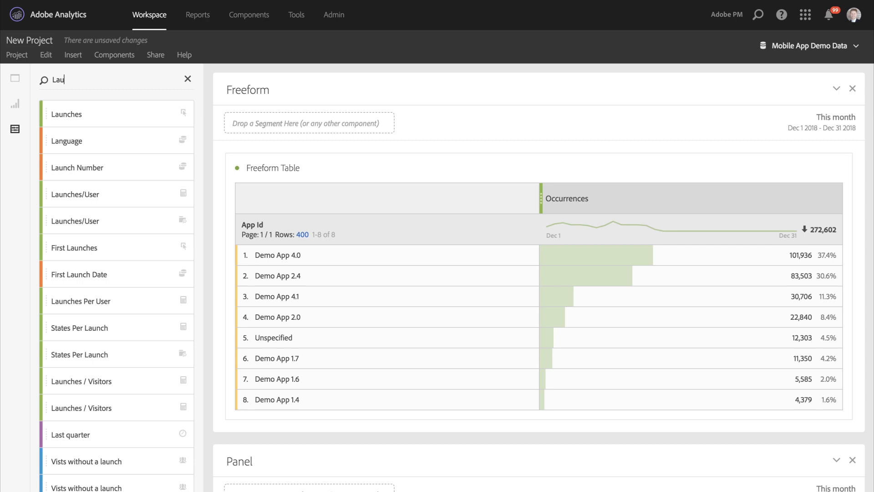
pyautogui.moveTo(65, 114); pyautogui.dragTo(520, 164)
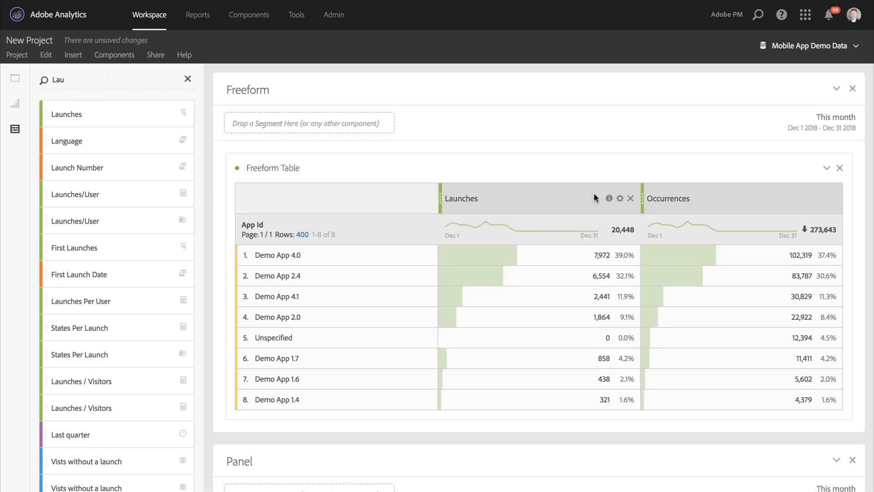
pyautogui.click(333, 15)
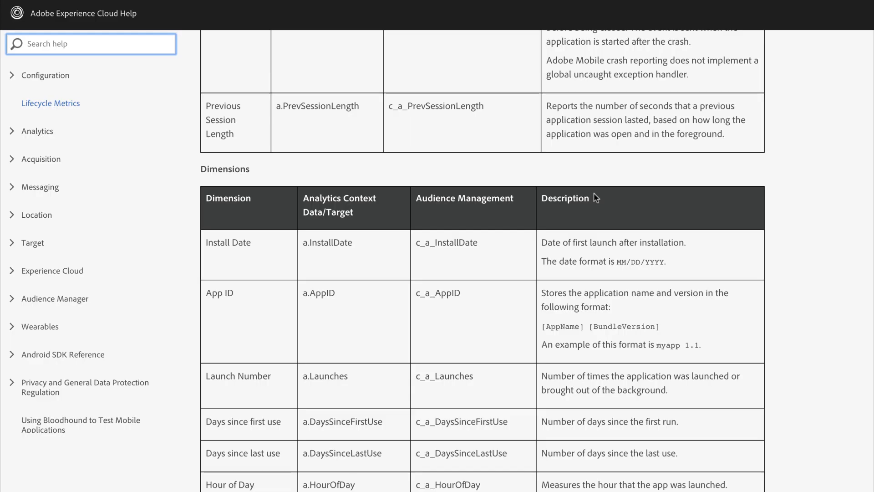
# Step: Scroll the help page down to the location dimensions such as Point of Interest Name
pyautogui.scroll(-3)
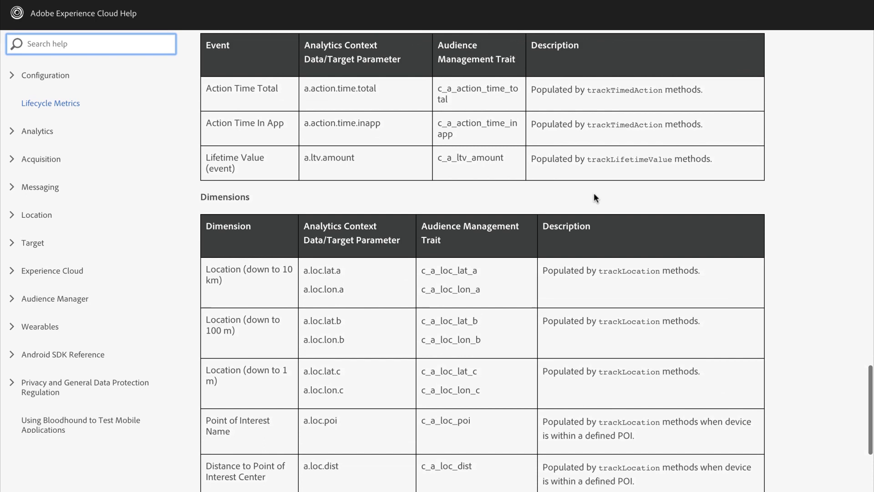
pyautogui.scroll(-3)
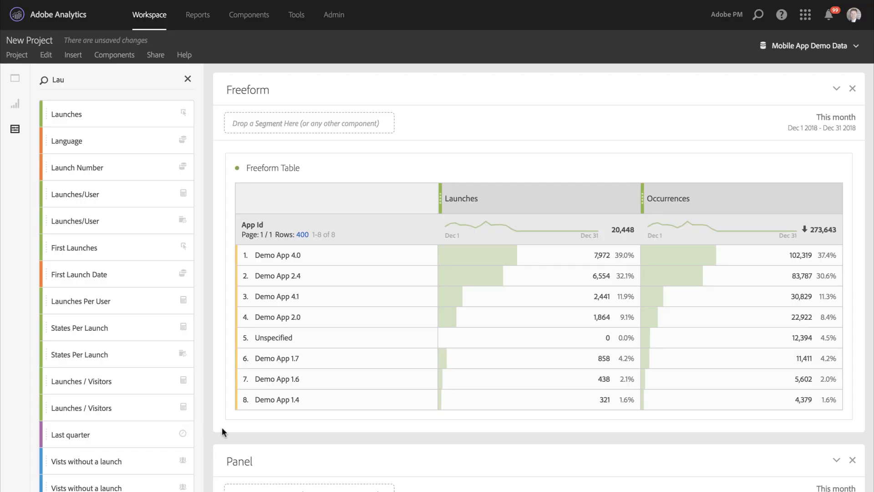
# Step: Build a Map visualization of Launches by Mobile Lat/Long in the empty panel
pyautogui.scroll(-3)
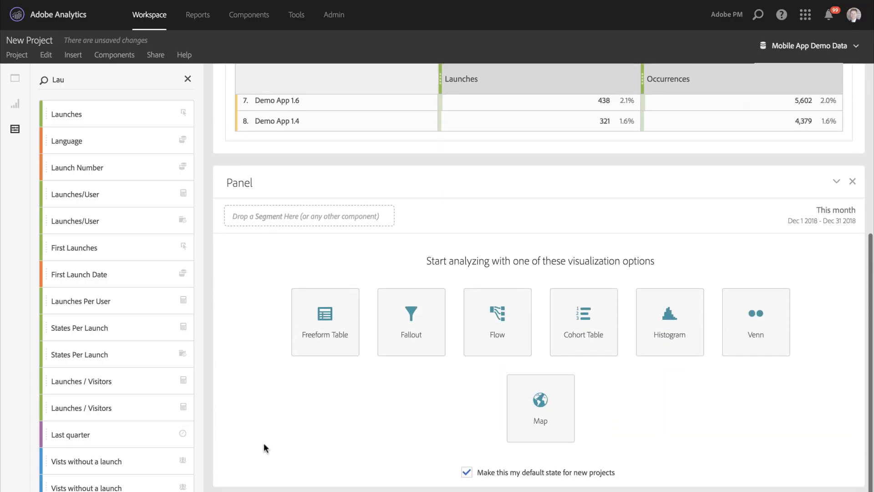
pyautogui.moveTo(533, 377)
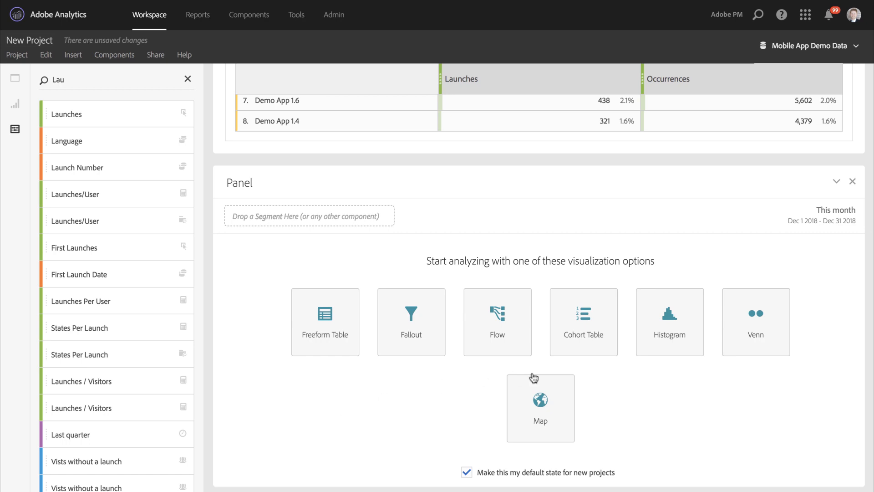
pyautogui.click(540, 407)
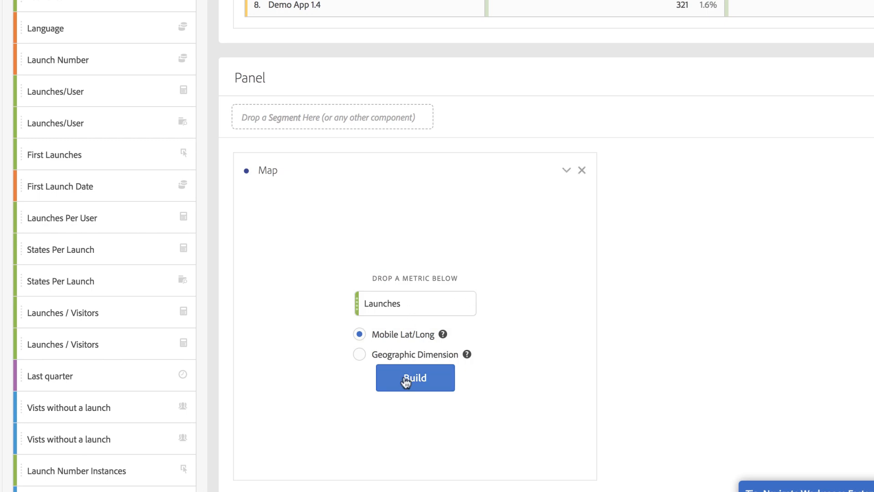
pyautogui.click(415, 377)
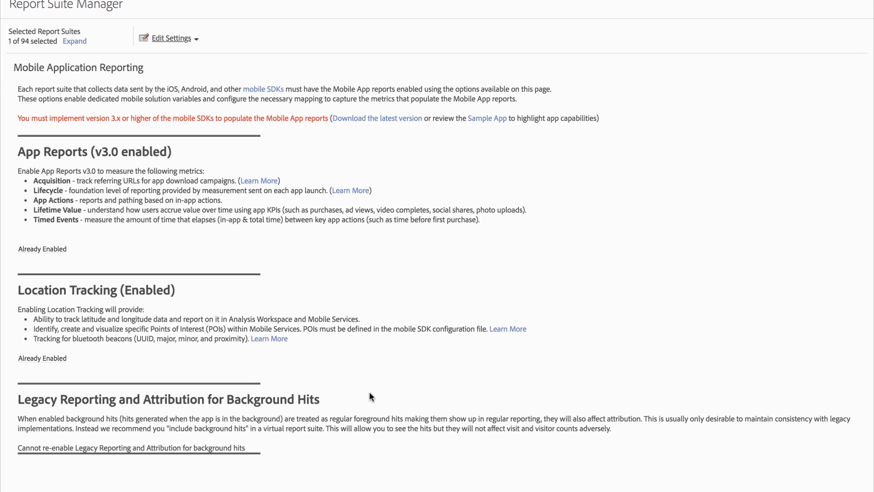
# Step: Scroll up to confirm App Reports v3.0 and Location Tracking are both enabled
pyautogui.scroll(3)
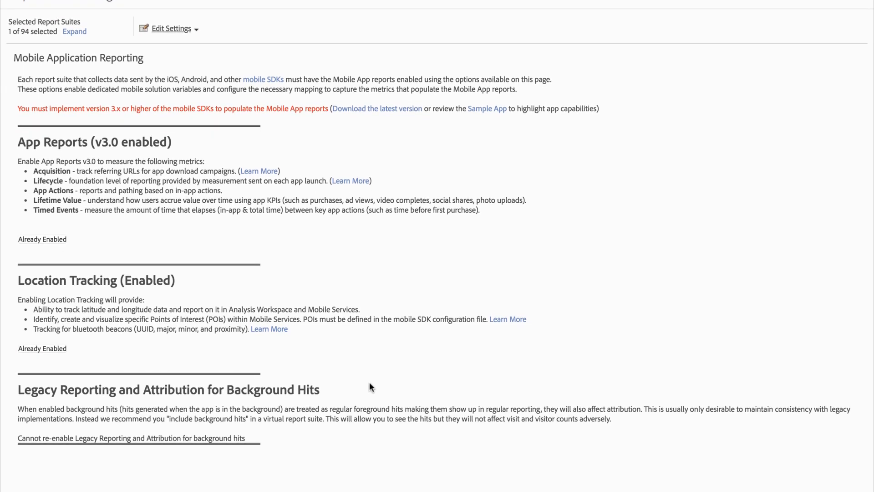